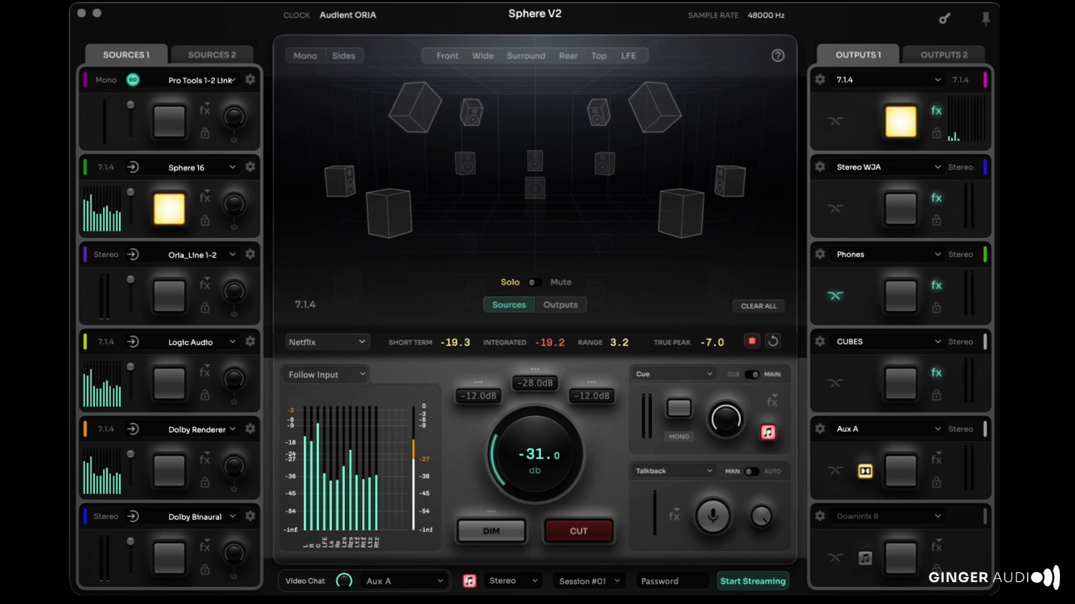
Show Control Center's sound output list, scrolled to the SPHERE 16, 32 and 64 Mon devices
{"action": "left_click", "coordinate": [490, 531]}
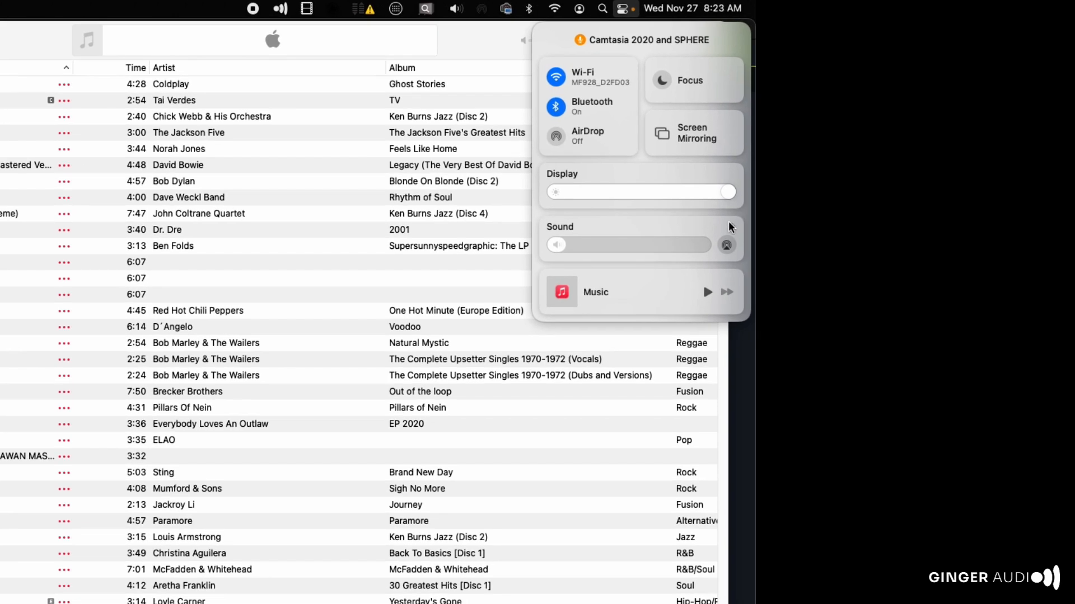
{"action": "left_click", "coordinate": [727, 244]}
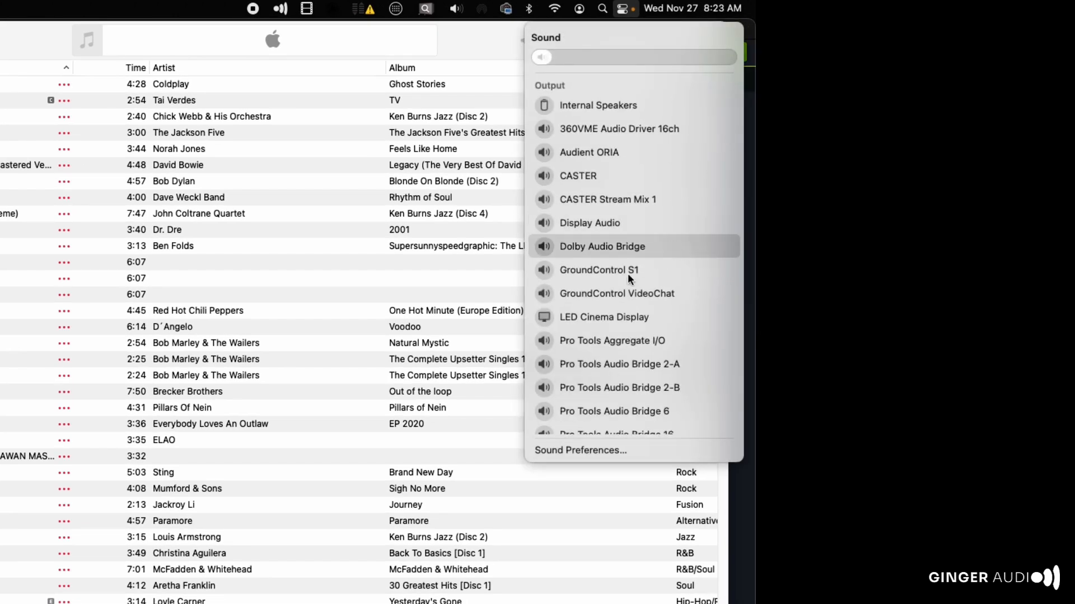
{"action": "scroll", "scroll_direction": "down", "scroll_amount": 3}
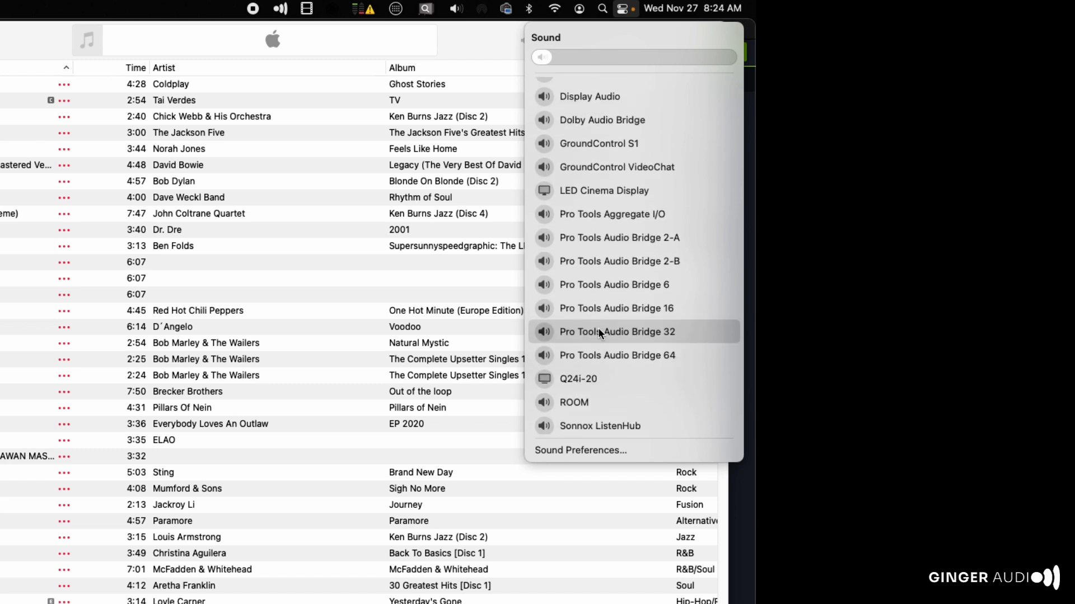
{"action": "scroll", "scroll_direction": "down", "scroll_amount": 3}
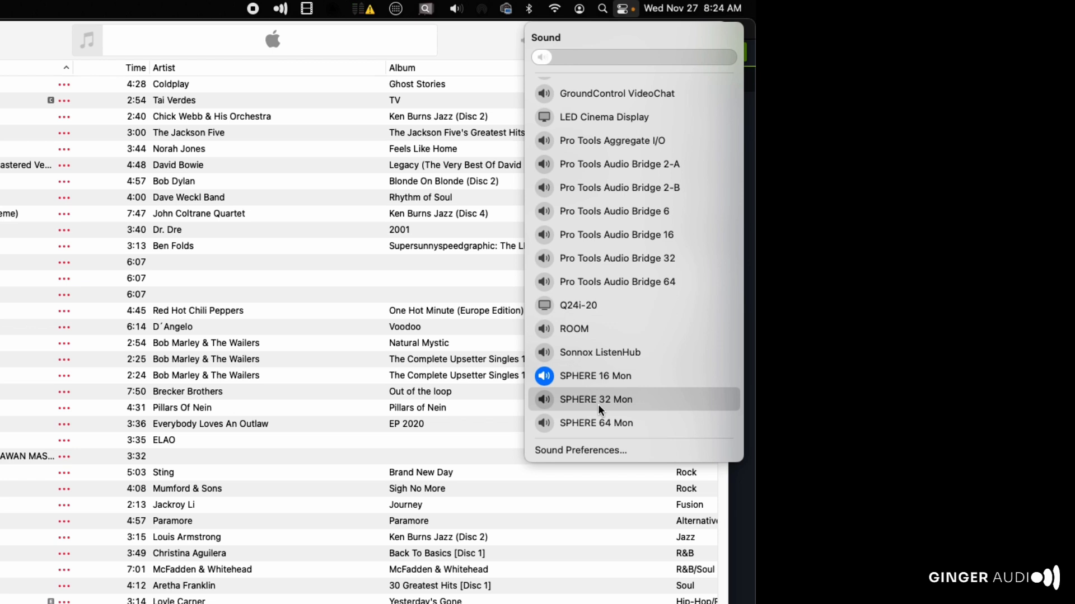
{"action": "mouse_move", "coordinate": [672, 382]}
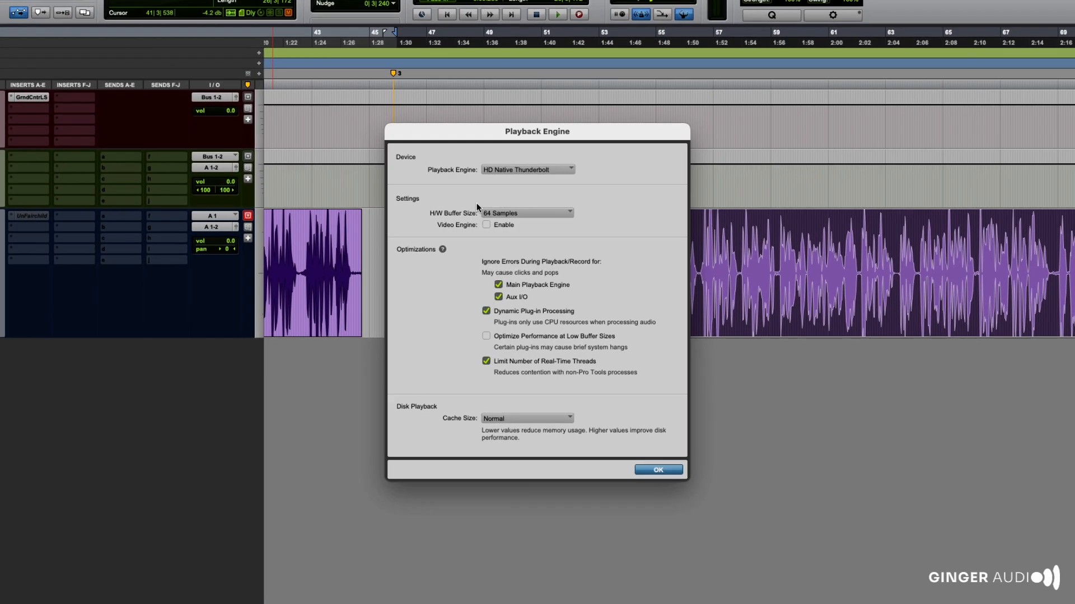
Confirm the Playback Engine settings and insert a Ginger Audio multichannel plug-in on the track
{"action": "left_click", "coordinate": [658, 469]}
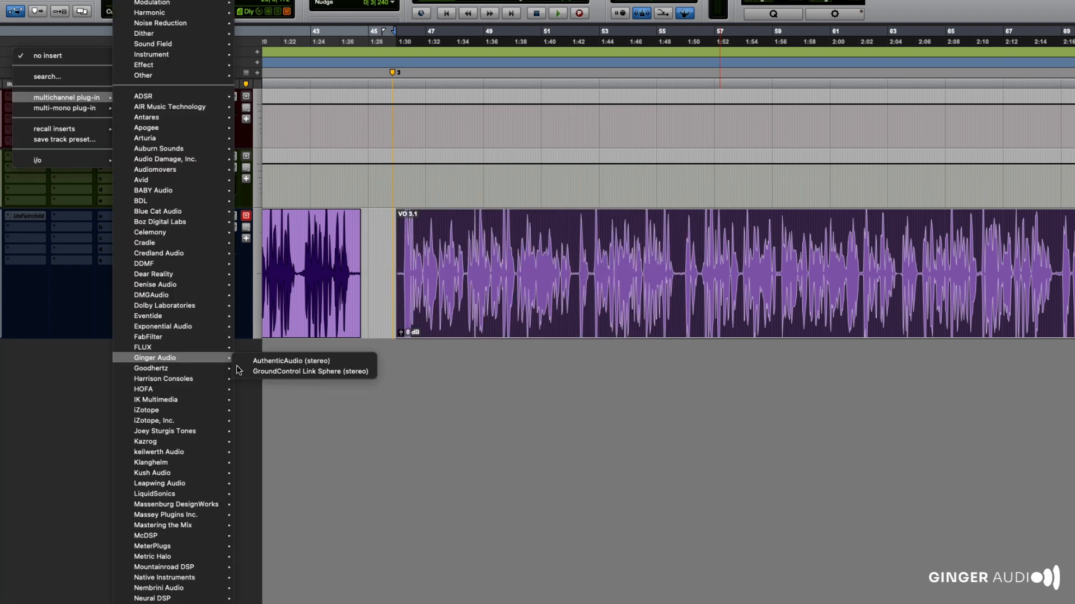
{"action": "left_click", "coordinate": [311, 371]}
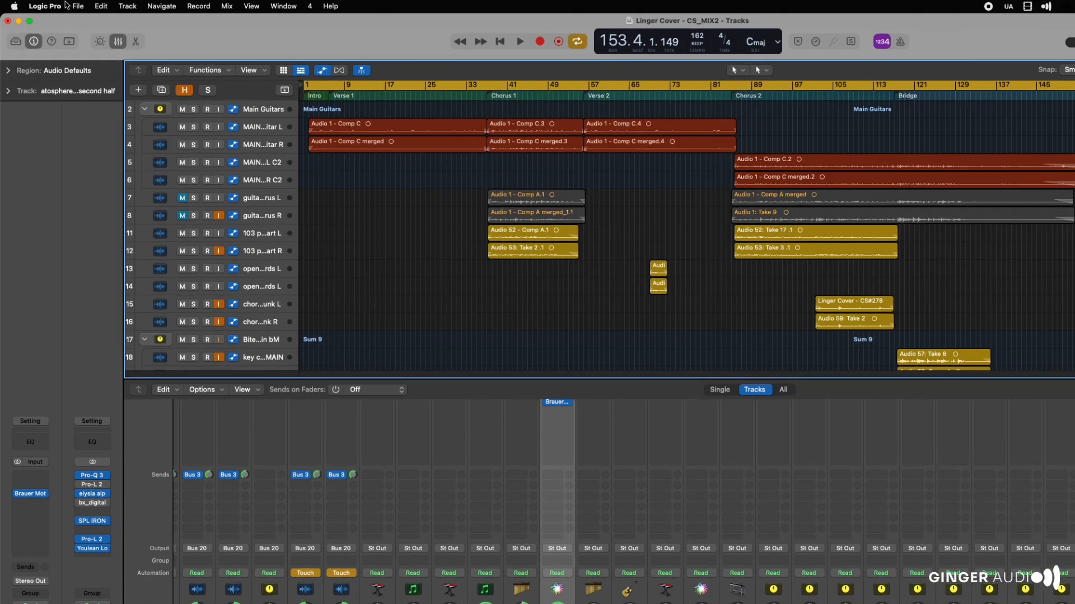
Open Logic Pro's Audio settings with SPHERE 16 Mon selected as the device
{"action": "left_click", "coordinate": [43, 6]}
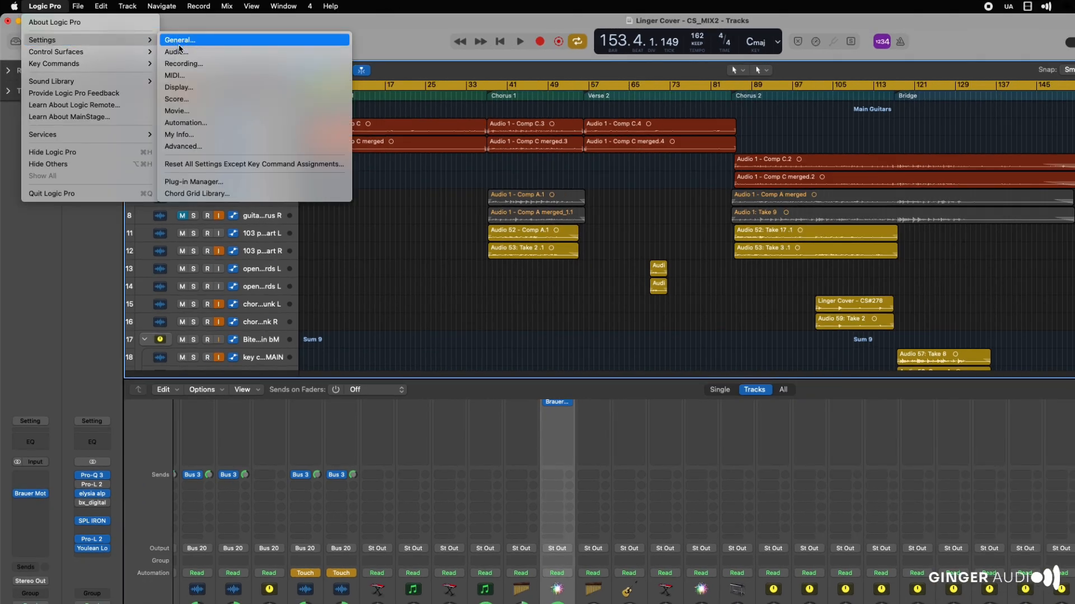
{"action": "left_click", "coordinate": [176, 52]}
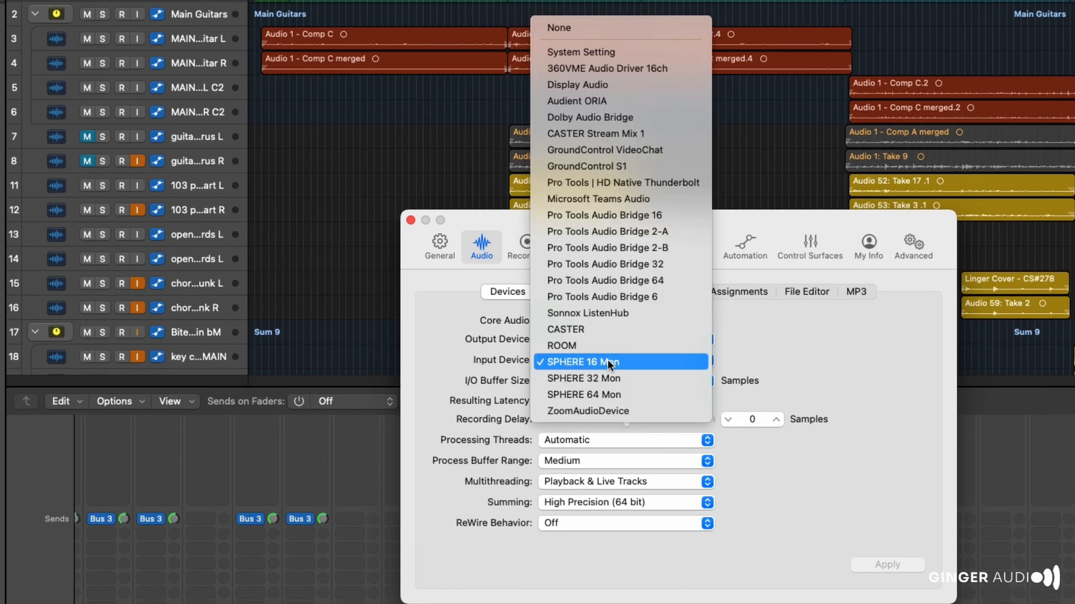
{"action": "mouse_move", "coordinate": [659, 378]}
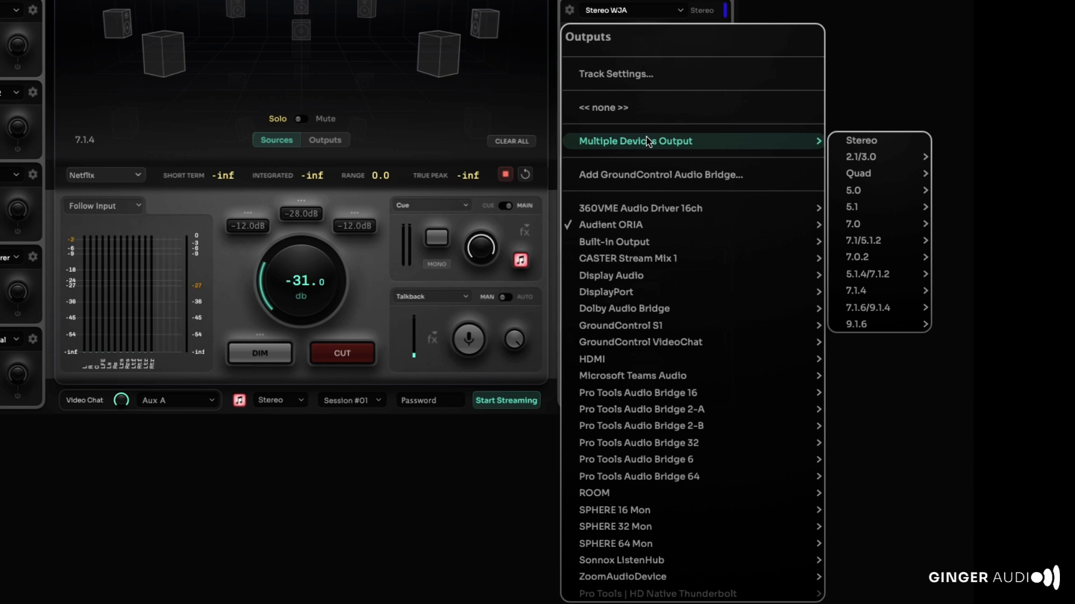
{"action": "mouse_move", "coordinate": [731, 214]}
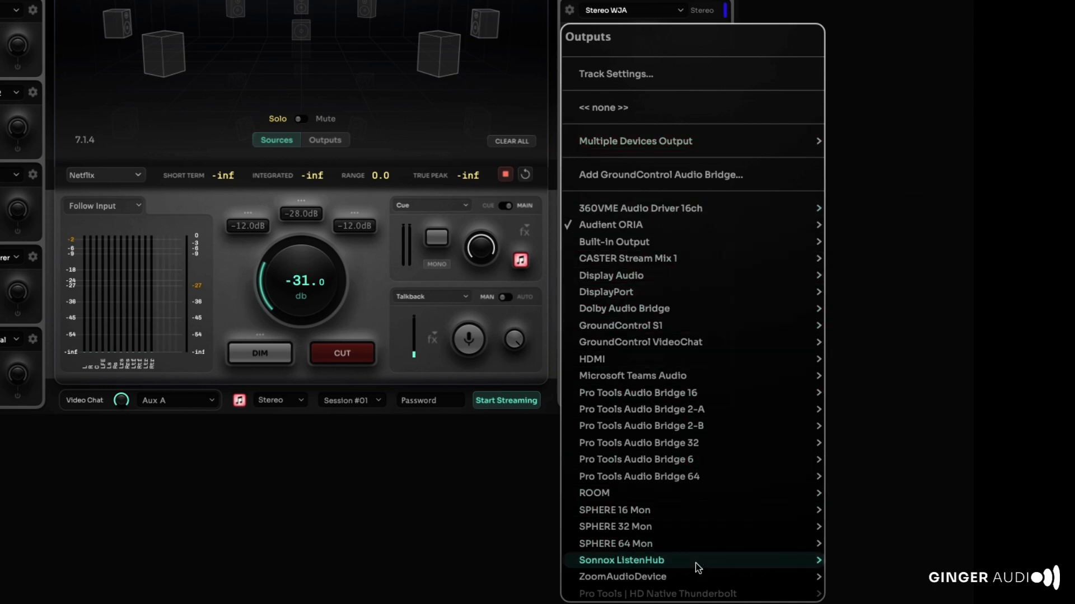
{"action": "mouse_move", "coordinate": [657, 228]}
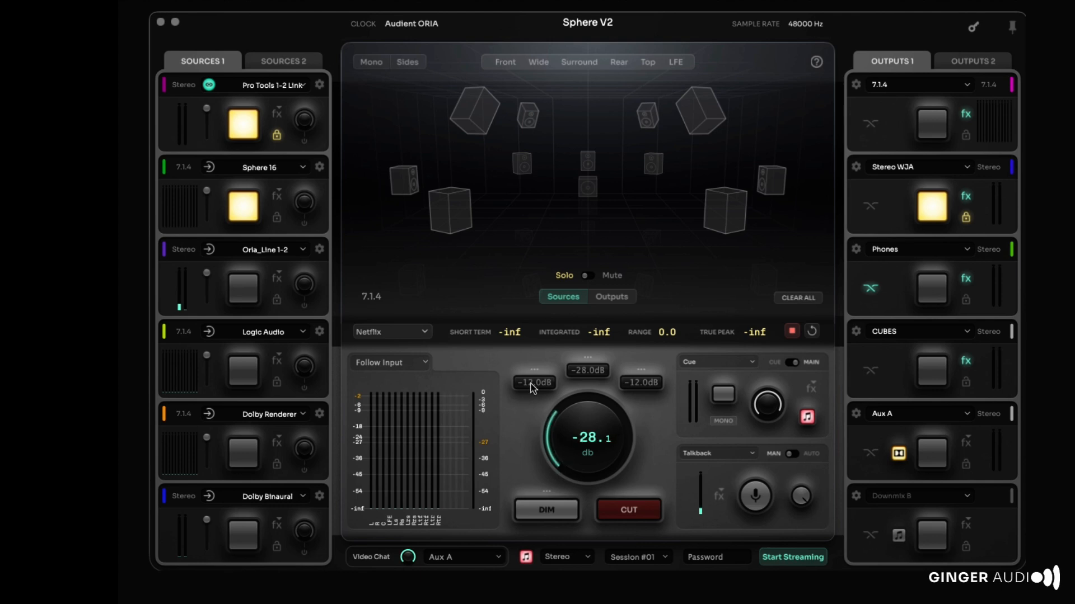
{"action": "mouse_move", "coordinate": [395, 71]}
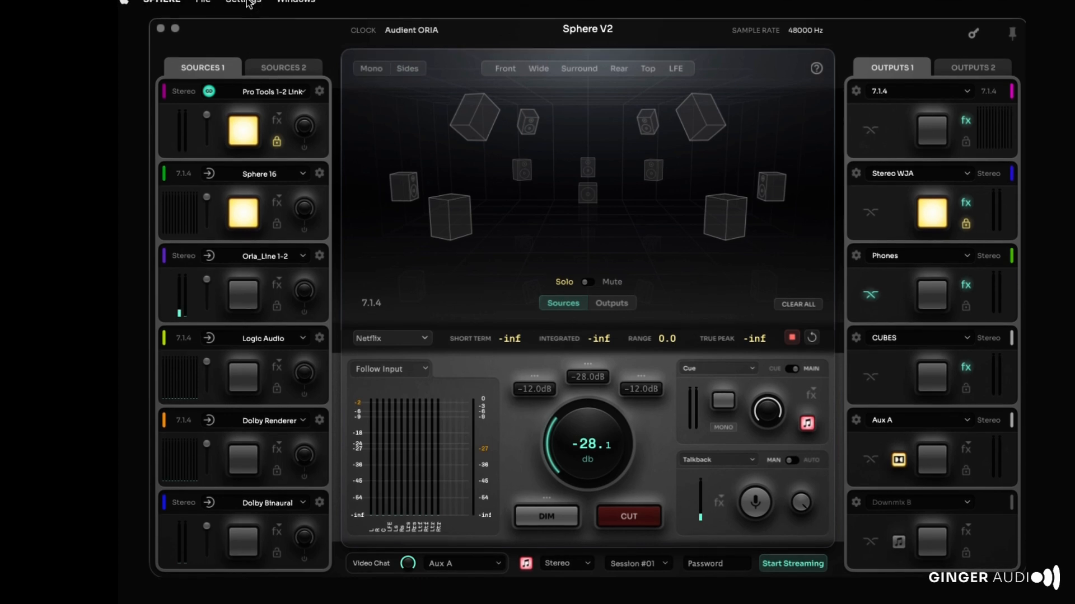
Connect the OSC controller under Settings > Remote Controllers
{"action": "left_click", "coordinate": [243, 6]}
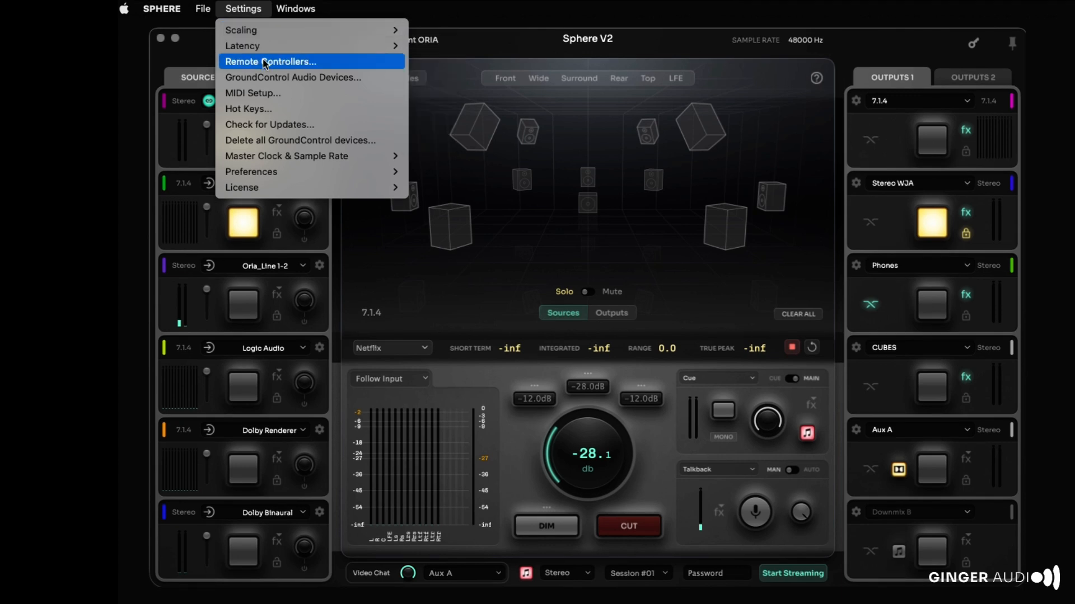
{"action": "left_click", "coordinate": [288, 62]}
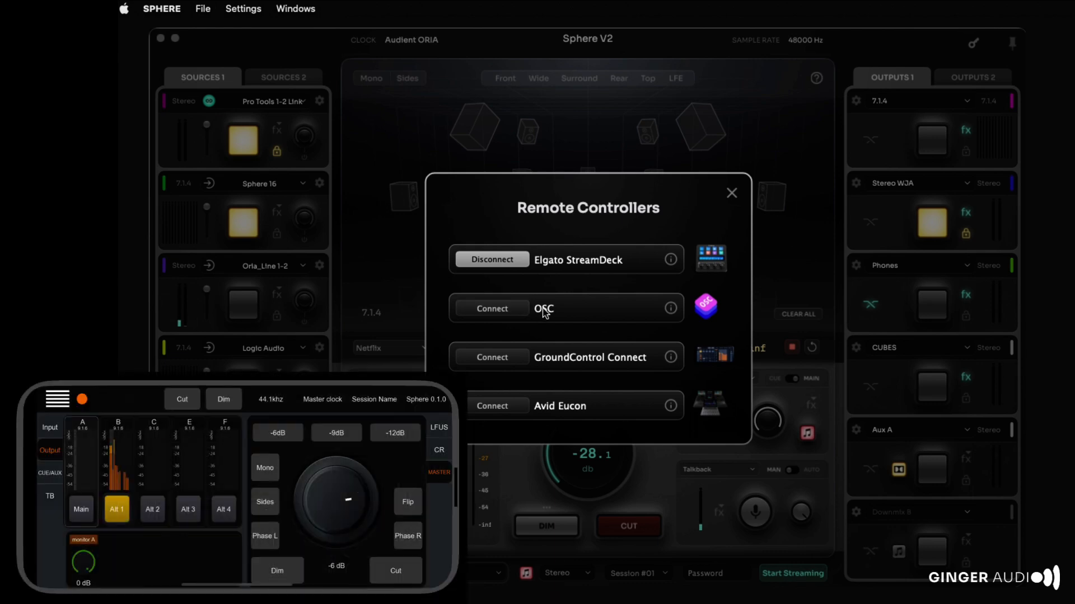
{"action": "left_click", "coordinate": [731, 193]}
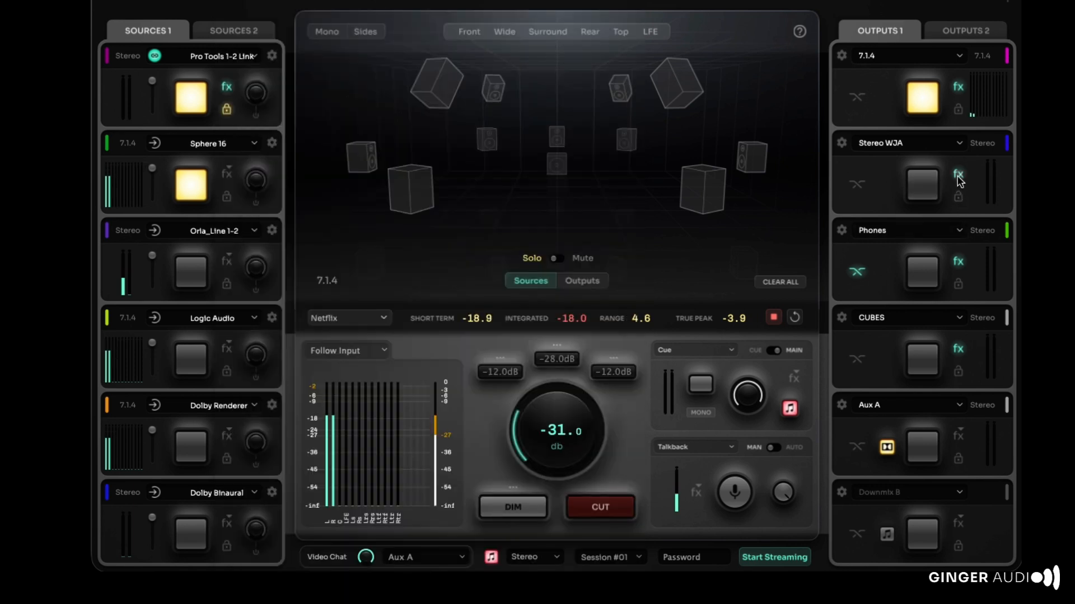
Open the Sphere 16 source's LUFS/PPM meter window with Netflix as the LUFS target
{"action": "left_click", "coordinate": [957, 176]}
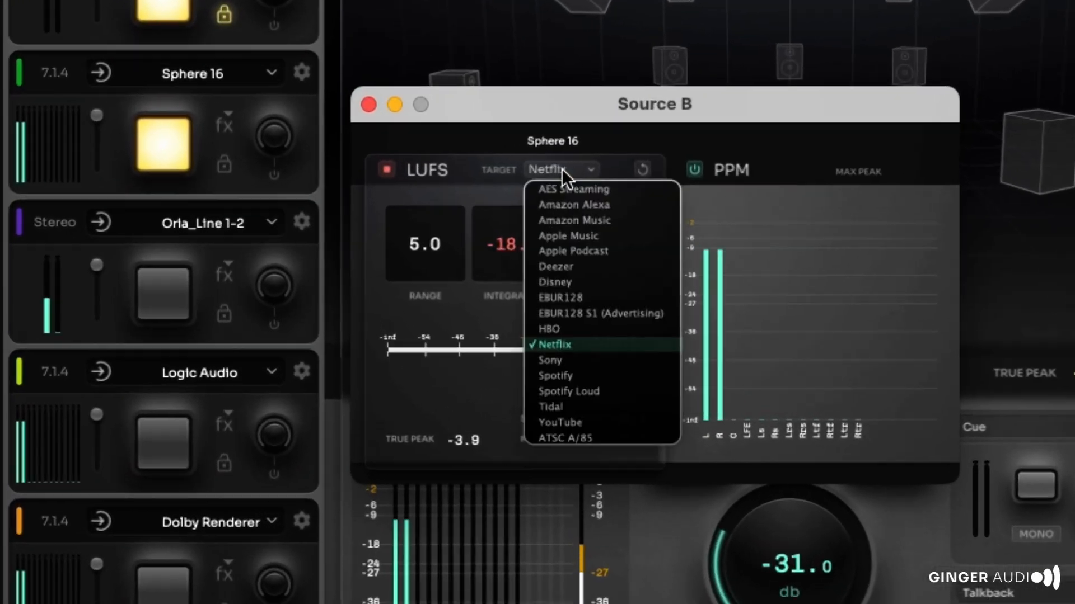
{"action": "left_click", "coordinate": [573, 189]}
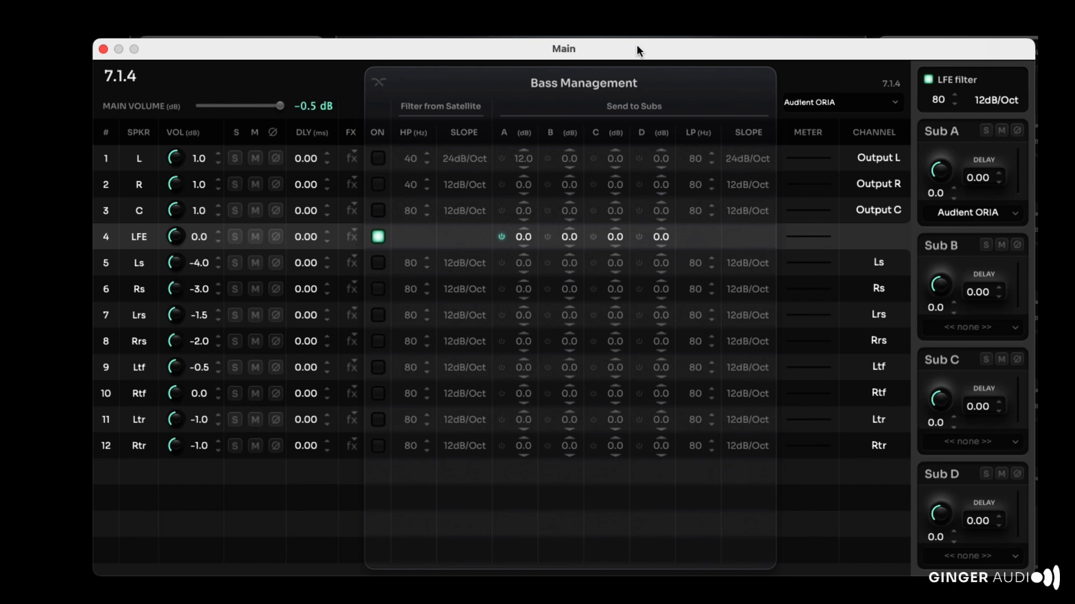
{"action": "mouse_move", "coordinate": [384, 161]}
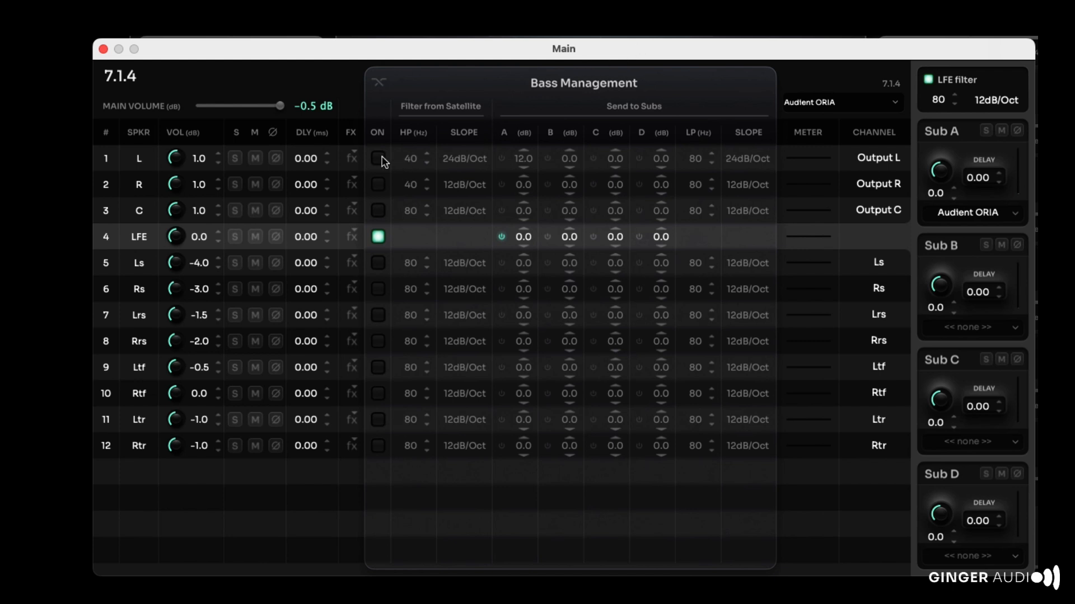
Tick the bass management ON checkbox for row 1, the L speaker
{"action": "left_click", "coordinate": [377, 158]}
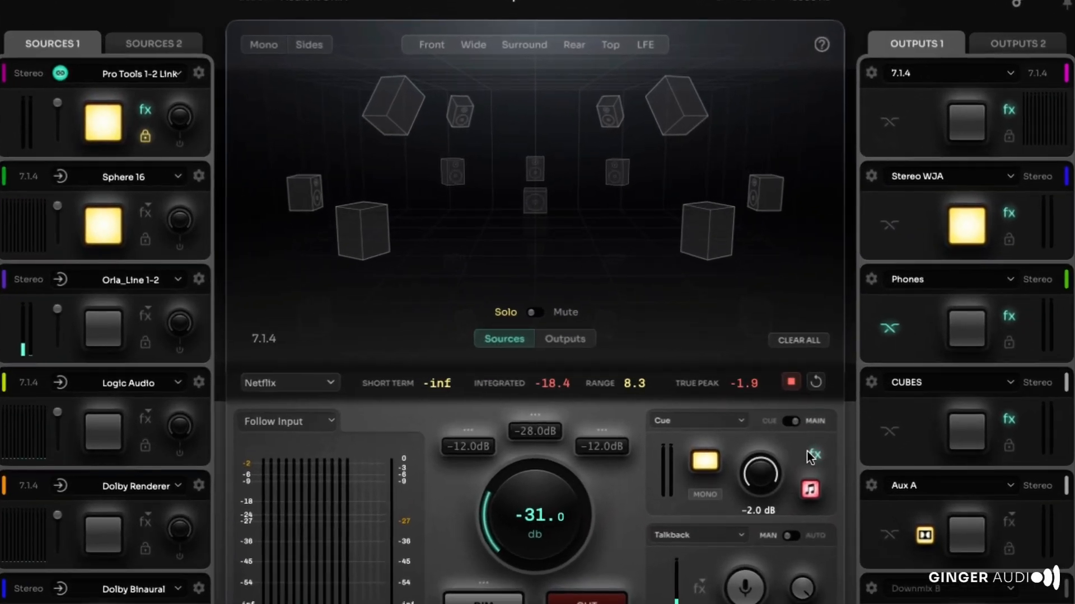
Set the cue iRender to Apple Renderer, Renderer for External Speakers
{"action": "left_click", "coordinate": [813, 455]}
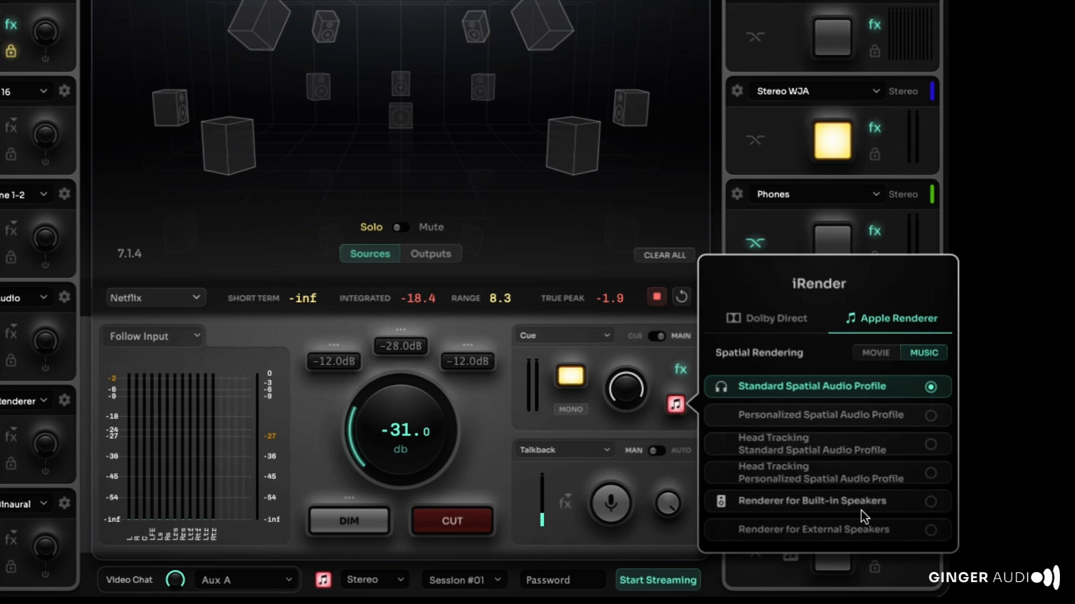
{"action": "mouse_move", "coordinate": [892, 543]}
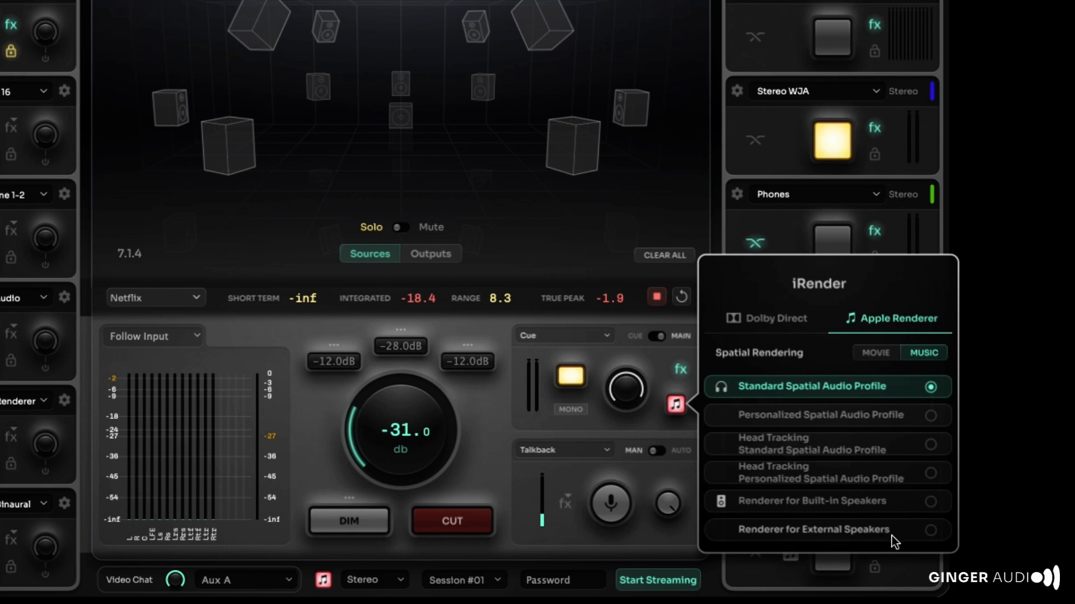
{"action": "left_click", "coordinate": [767, 319]}
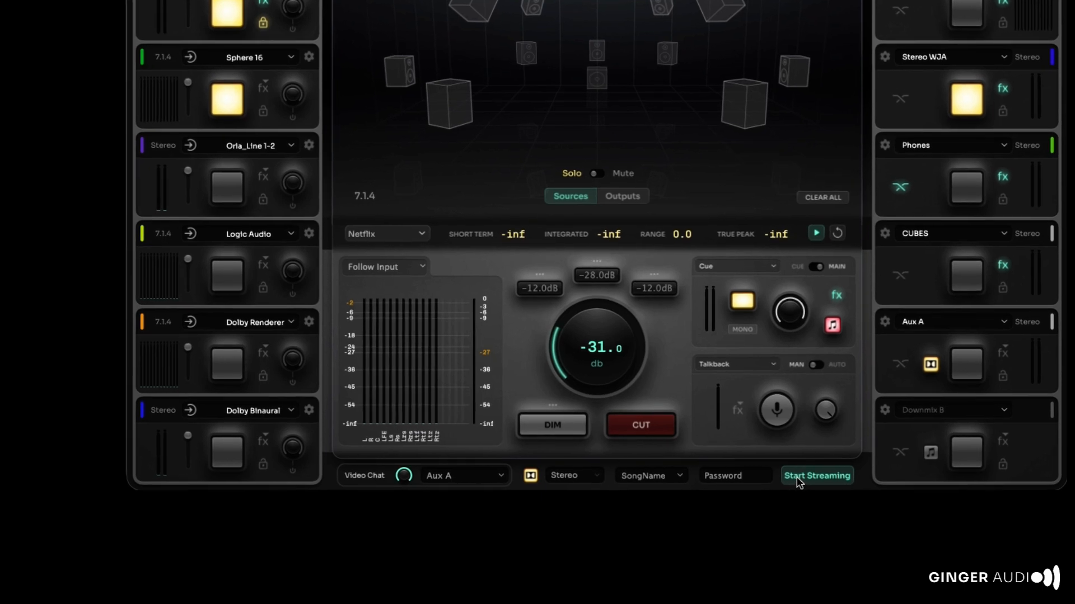
Start Authentic Audio streaming, dismiss the link-copied alert, and open the video chat window
{"action": "left_click", "coordinate": [817, 476]}
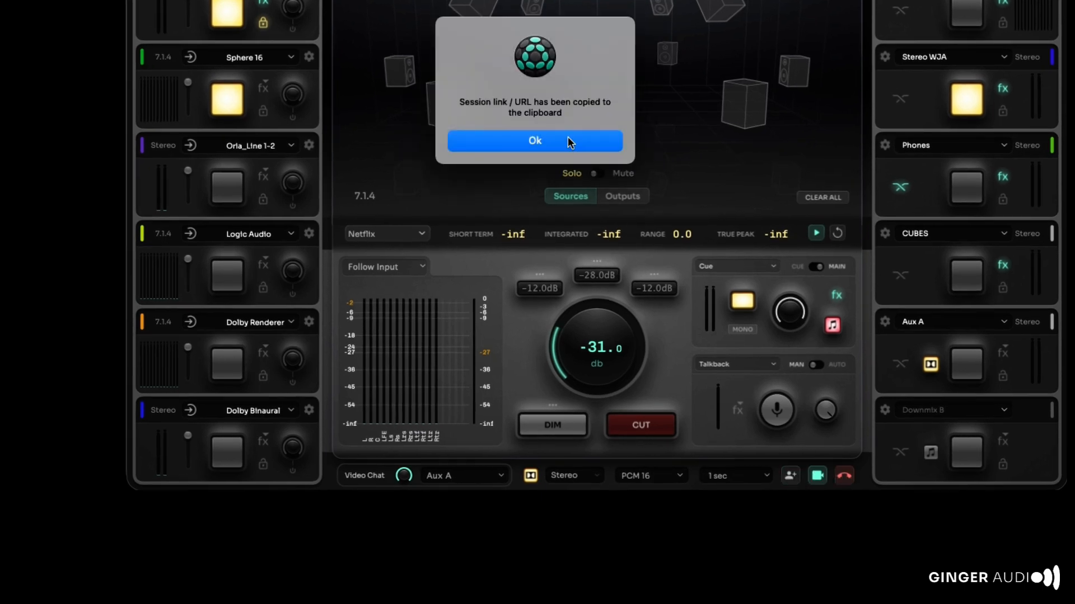
{"action": "left_click", "coordinate": [534, 140]}
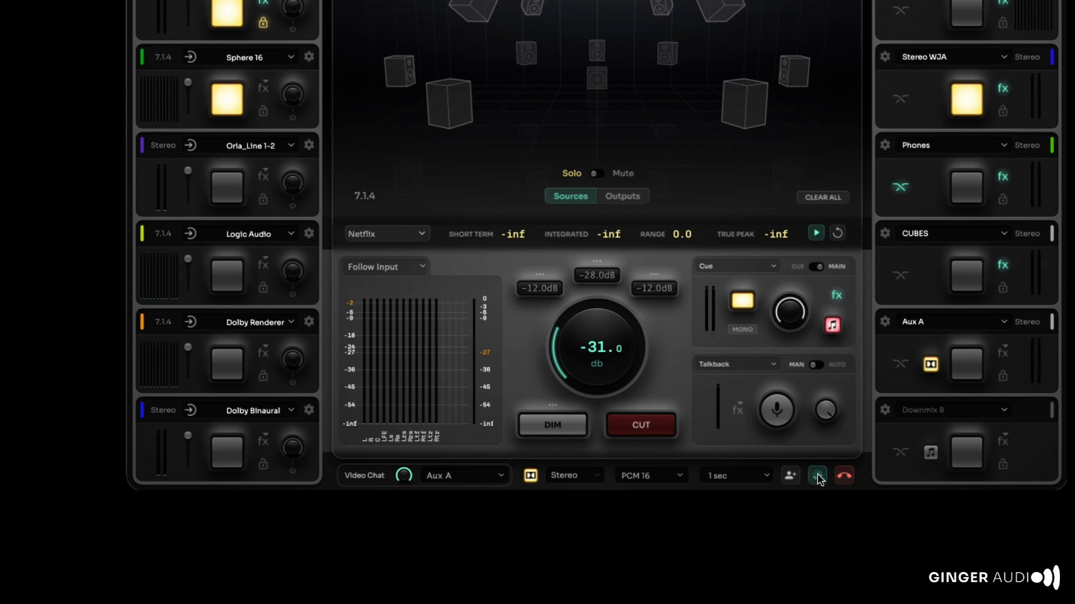
{"action": "left_click", "coordinate": [817, 476]}
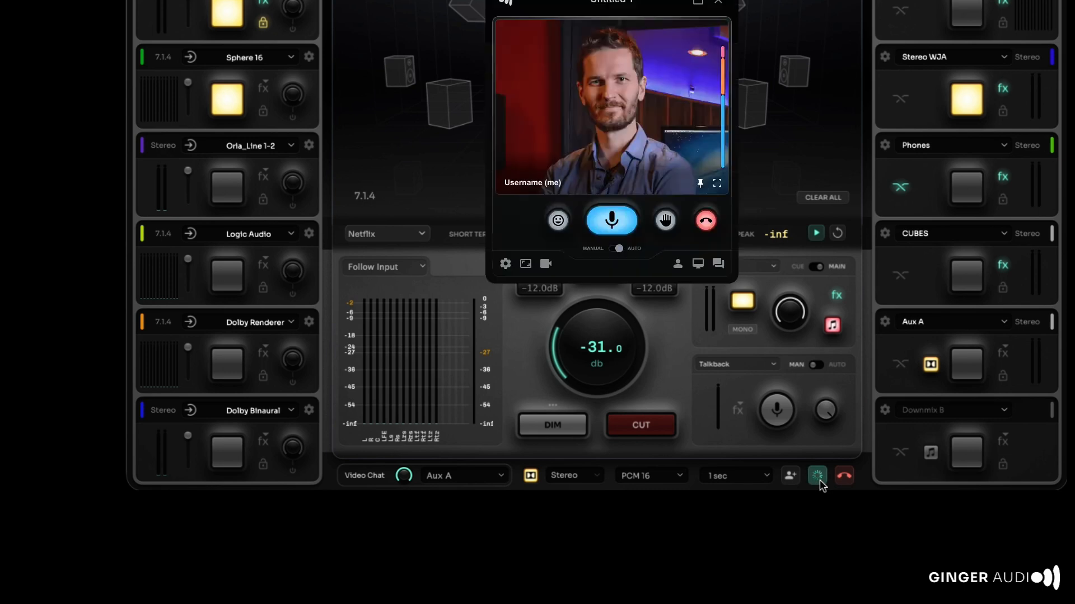